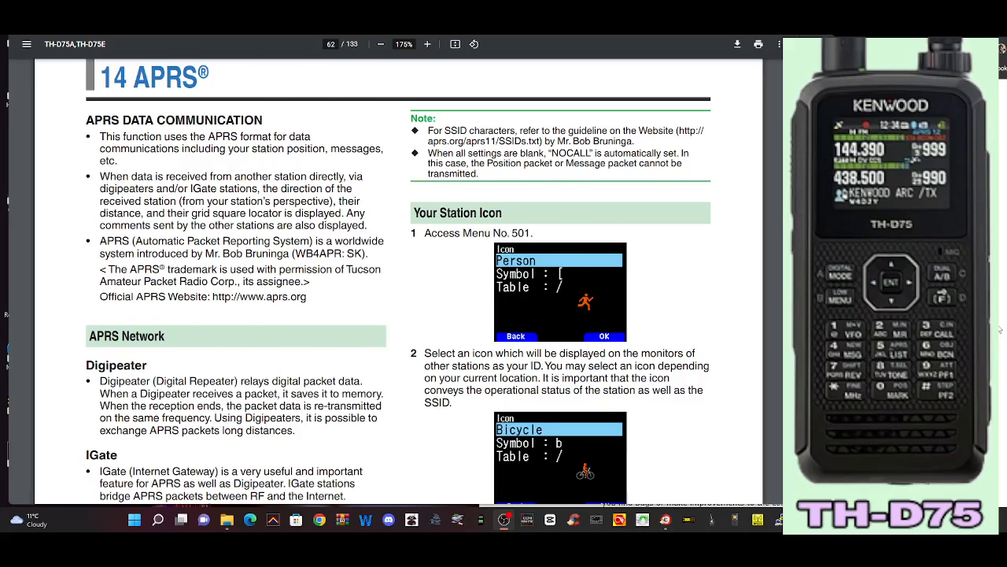
{"action": "scroll", "scroll_direction": "down", "scroll_amount": 3}
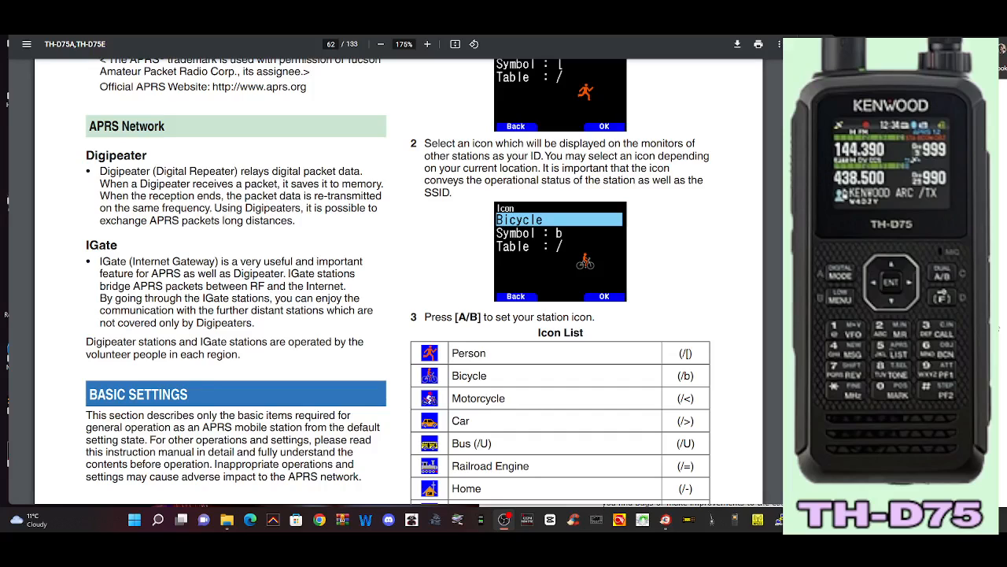
{"action": "scroll", "scroll_direction": "down", "scroll_amount": 3}
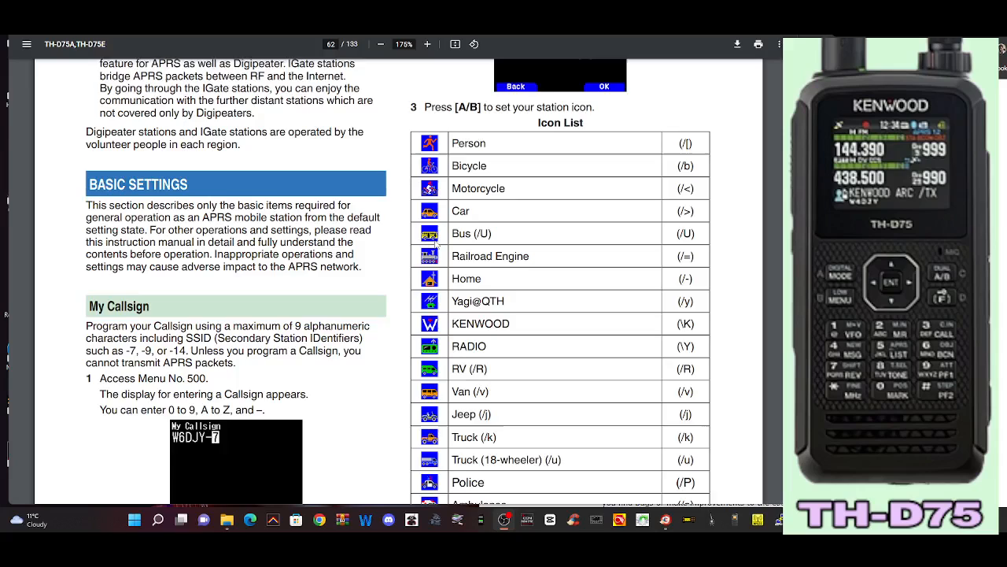
{"action": "scroll", "scroll_direction": "down", "scroll_amount": 3}
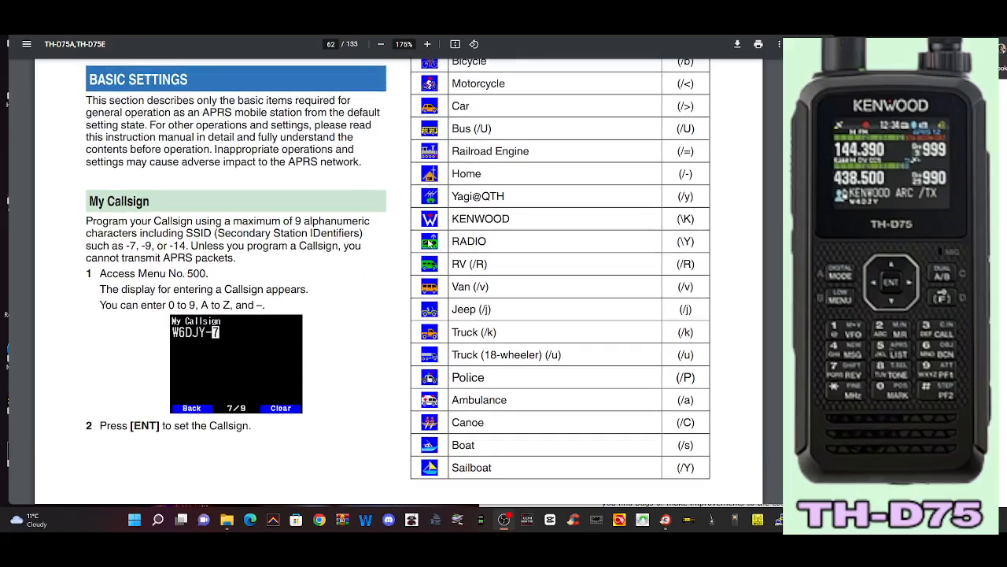
{"action": "scroll", "scroll_direction": "down", "scroll_amount": 3}
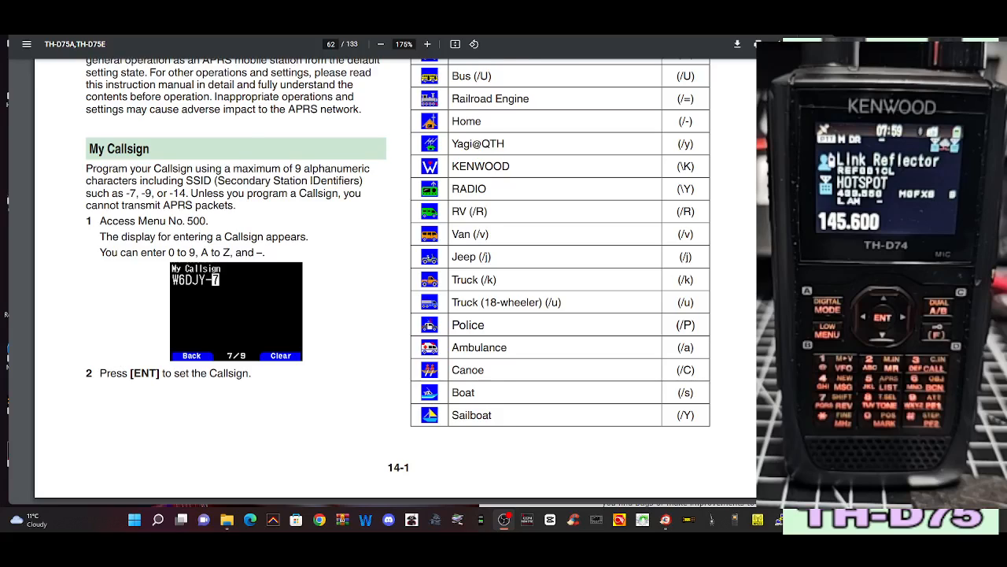
{"action": "scroll", "scroll_direction": "up", "scroll_amount": 3}
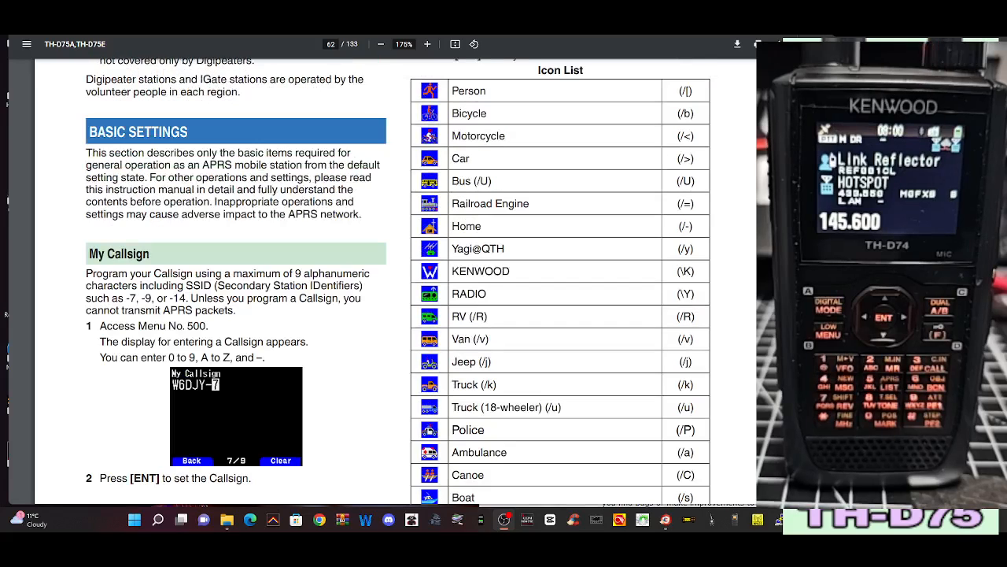
{"action": "mouse_move", "coordinate": [560, 208]}
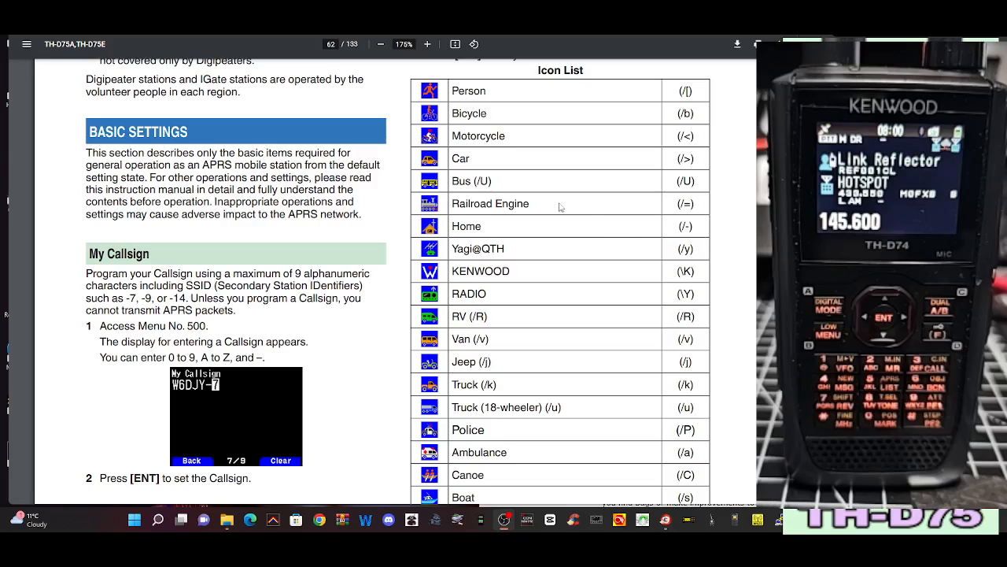
{"action": "scroll", "scroll_direction": "down", "scroll_amount": 3}
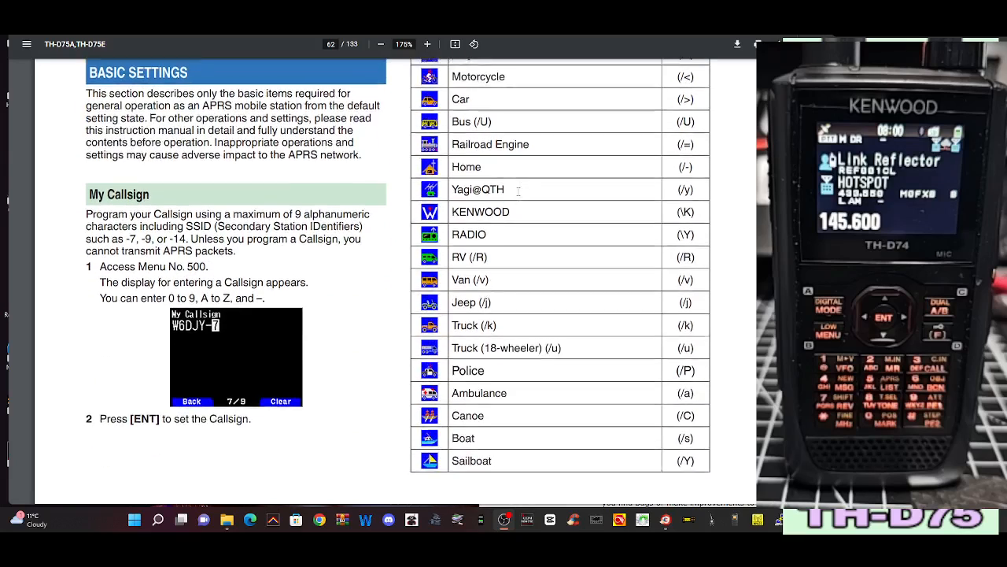
{"action": "scroll", "scroll_direction": "up", "scroll_amount": 3}
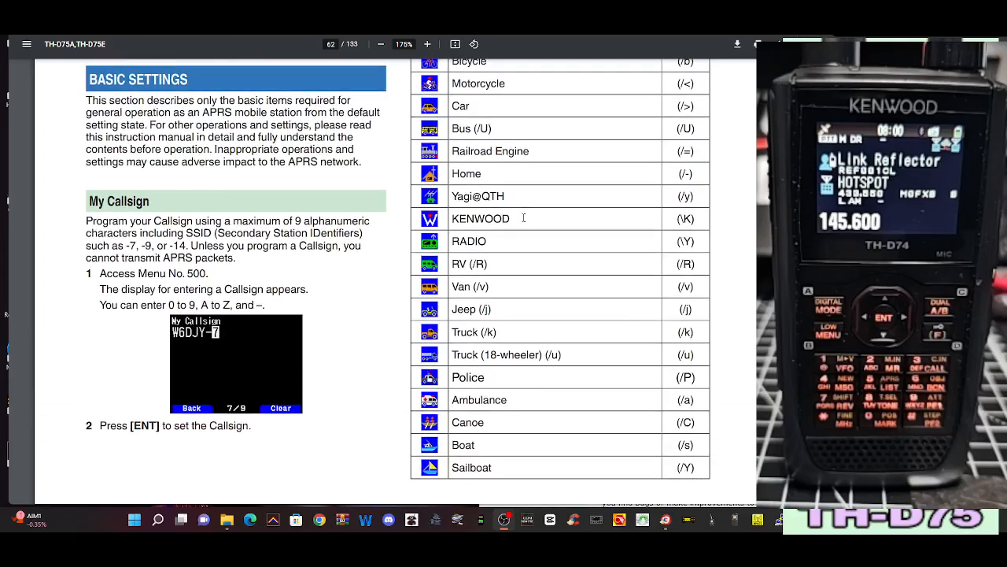
{"action": "scroll", "scroll_direction": "down", "scroll_amount": 3}
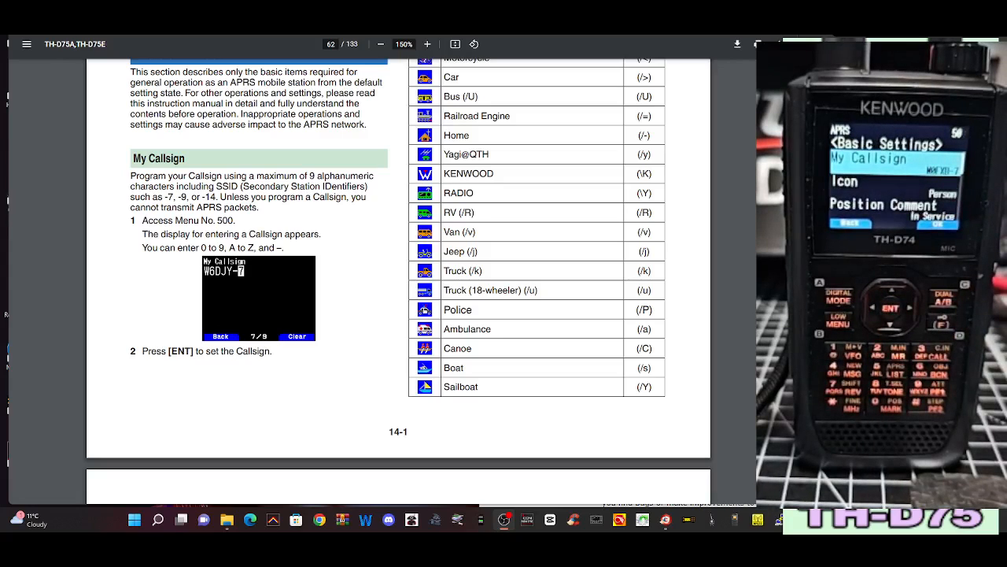
{"action": "scroll", "scroll_direction": "down", "scroll_amount": 3}
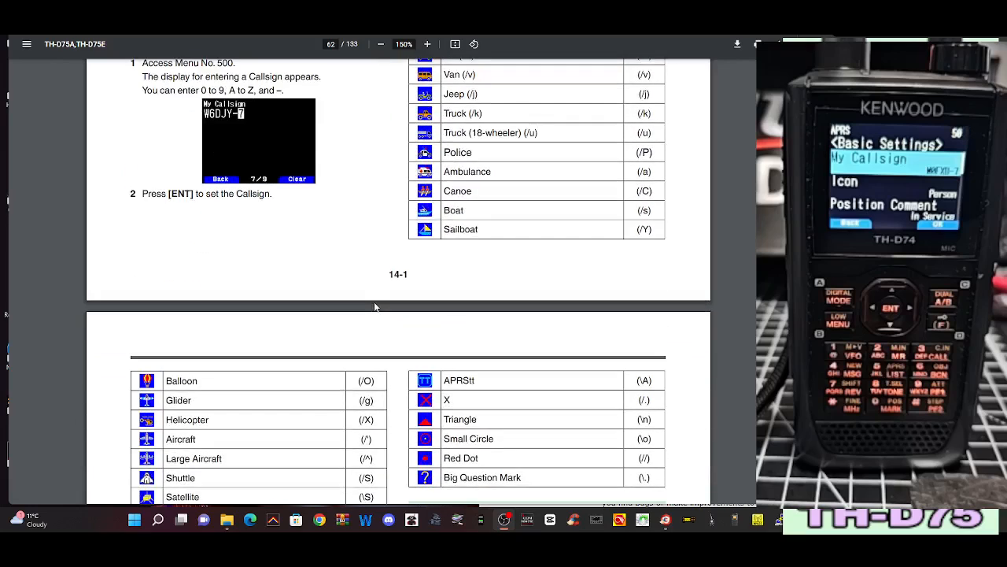
{"action": "scroll", "scroll_direction": "down", "scroll_amount": 3}
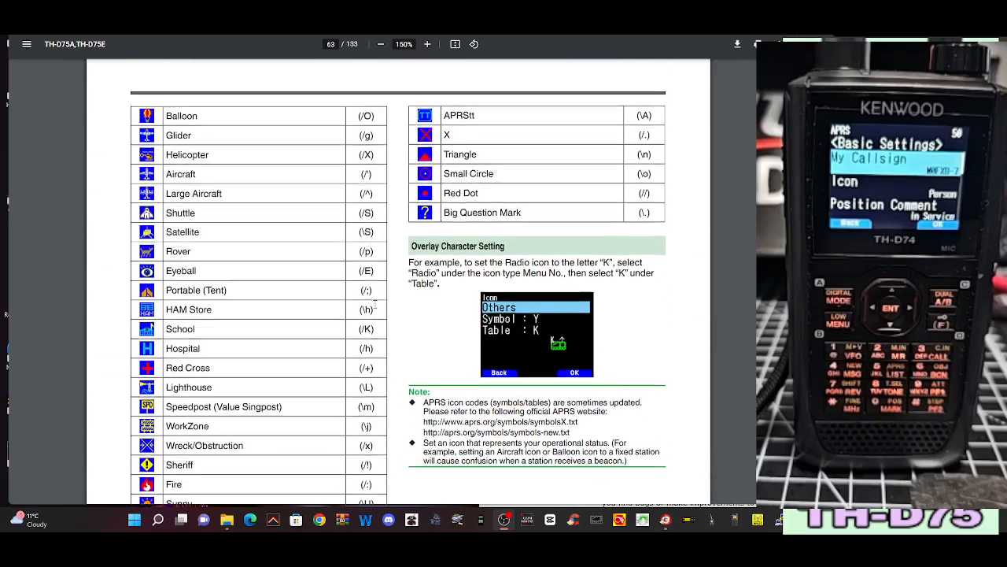
{"action": "scroll", "scroll_direction": "down", "scroll_amount": 3}
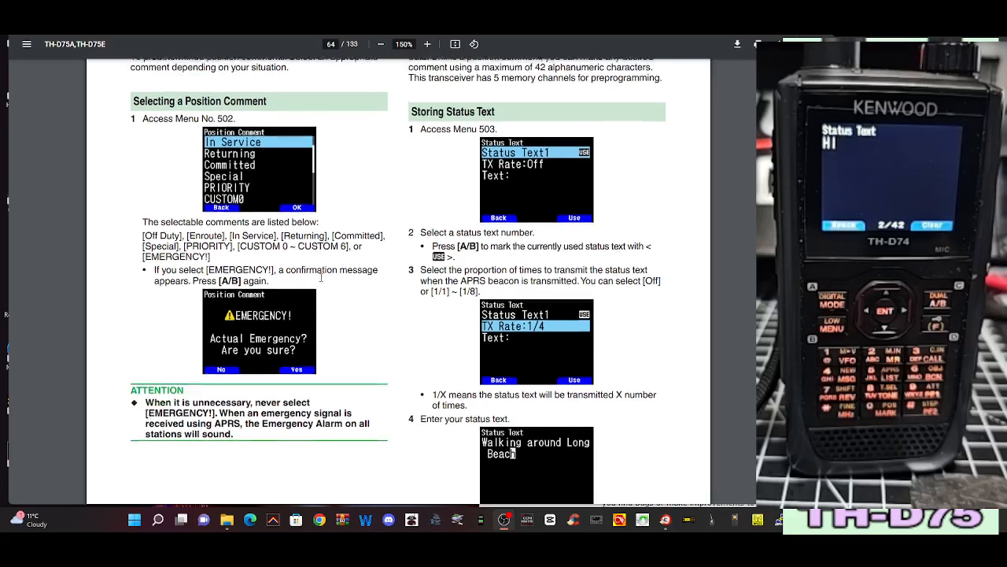
{"action": "scroll", "scroll_direction": "up", "scroll_amount": 3}
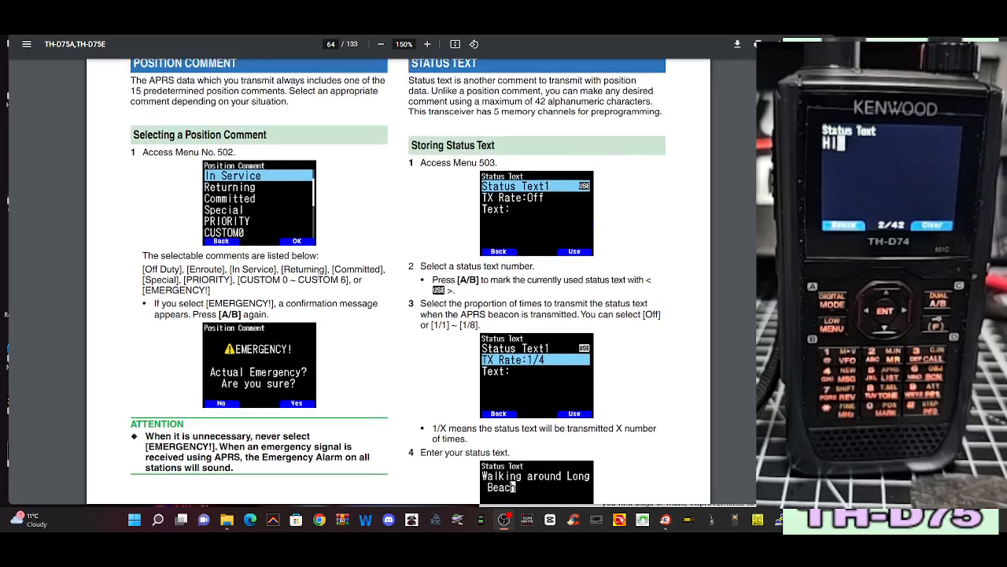
{"action": "scroll", "scroll_direction": "down", "scroll_amount": 3}
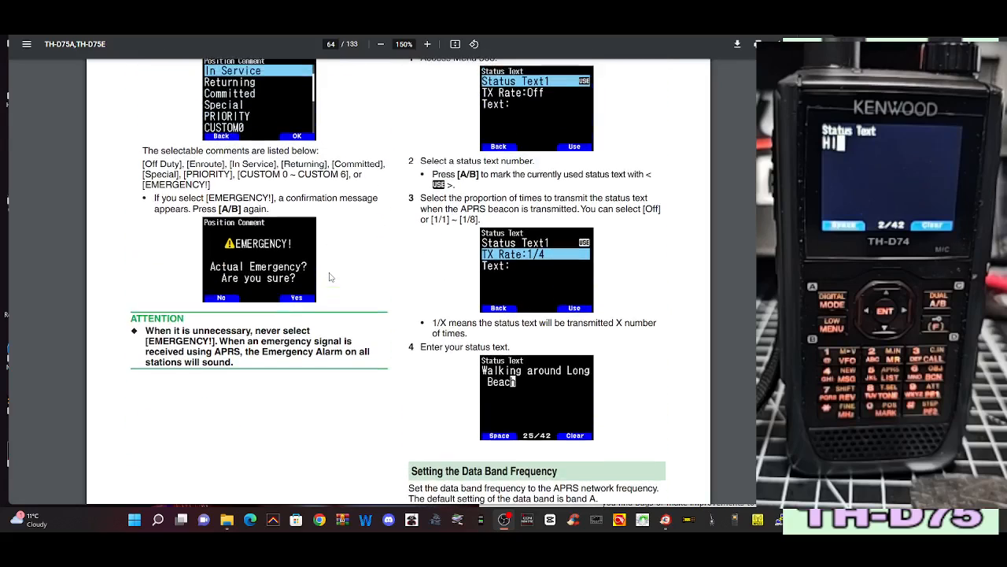
{"action": "scroll", "scroll_direction": "up", "scroll_amount": 3}
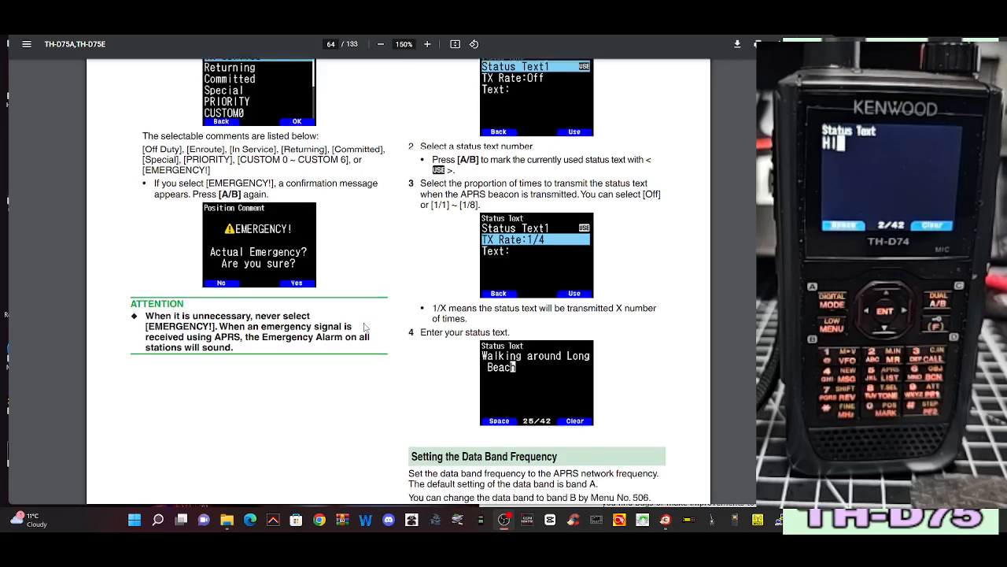
{"action": "scroll", "scroll_direction": "down", "scroll_amount": 3}
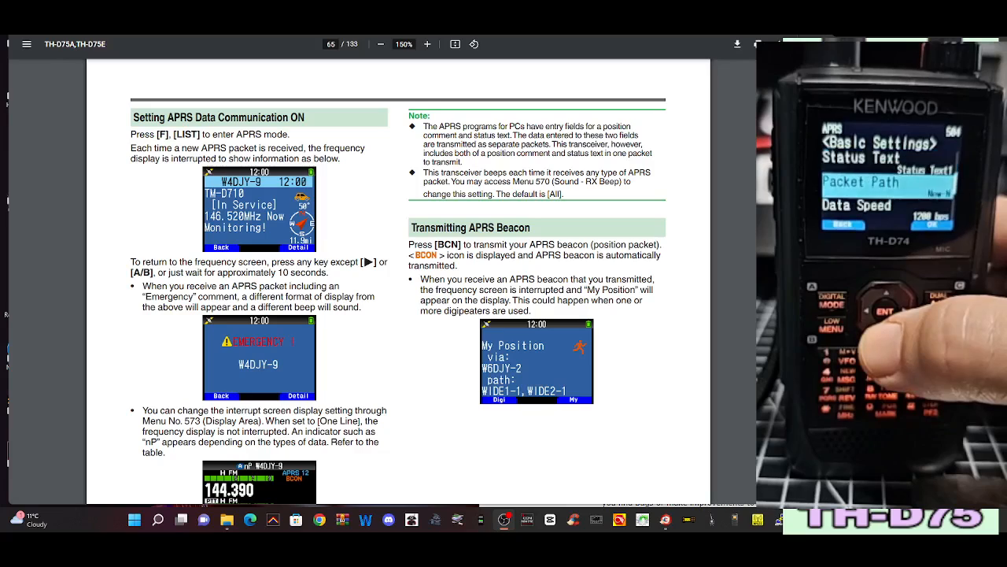
{"action": "scroll", "scroll_direction": "down", "scroll_amount": 3}
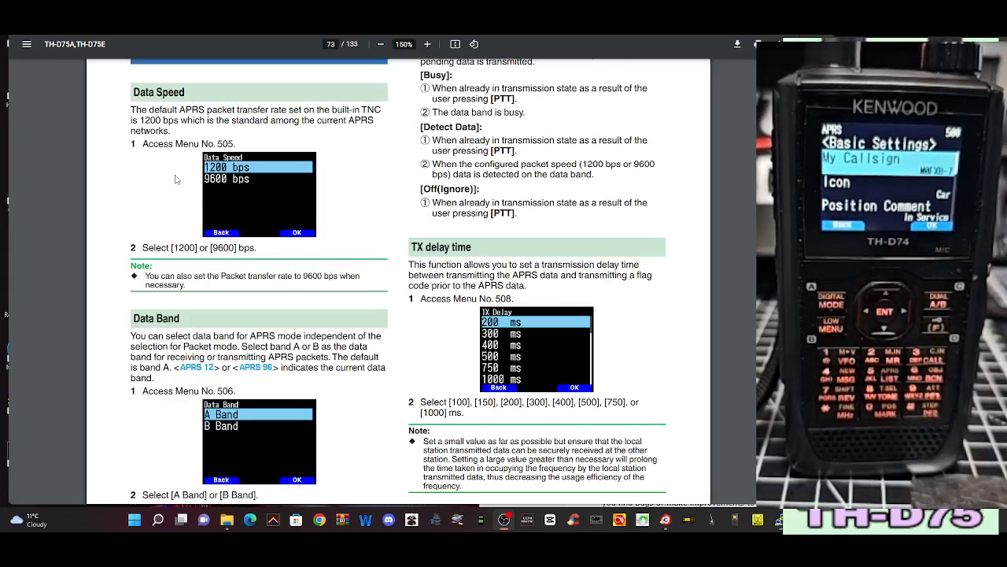
{"action": "mouse_move", "coordinate": [322, 198]}
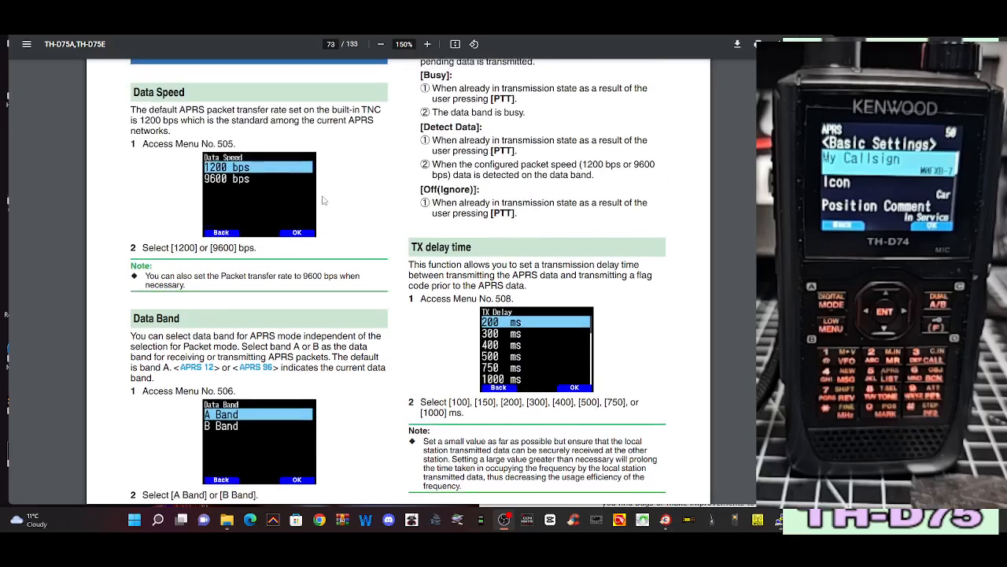
{"action": "scroll", "scroll_direction": "down", "scroll_amount": 3}
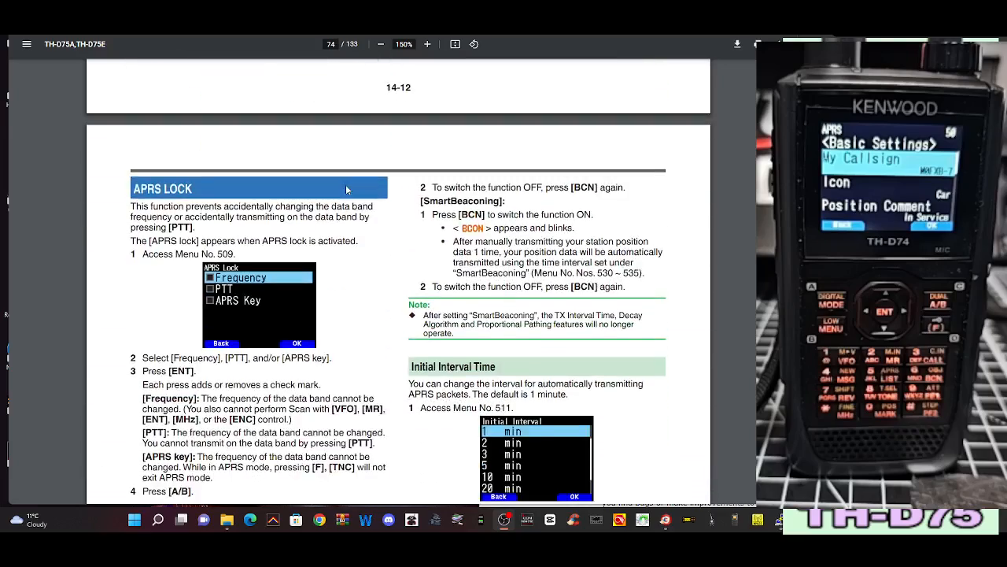
{"action": "scroll", "scroll_direction": "down", "scroll_amount": 3}
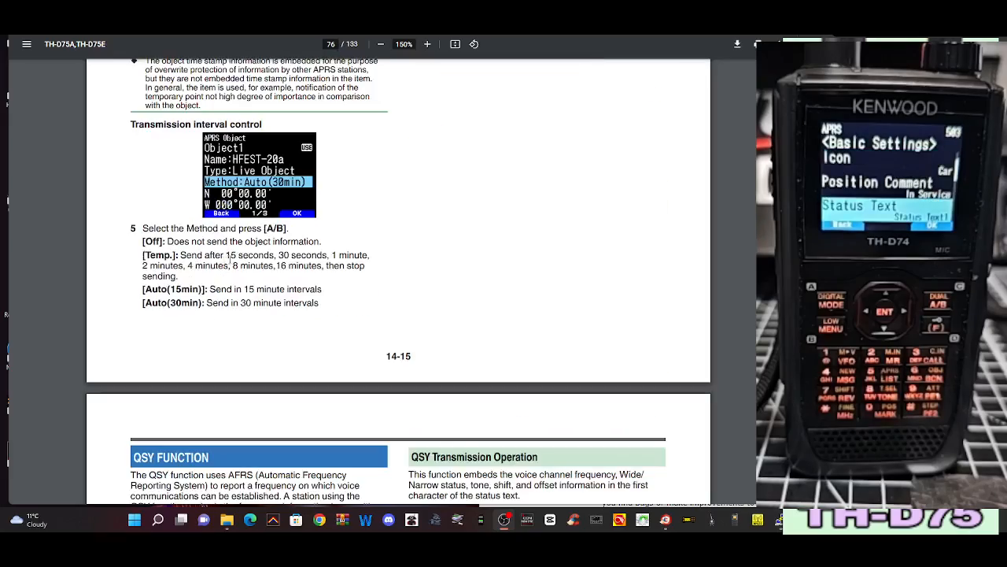
{"action": "scroll", "scroll_direction": "up", "scroll_amount": 3}
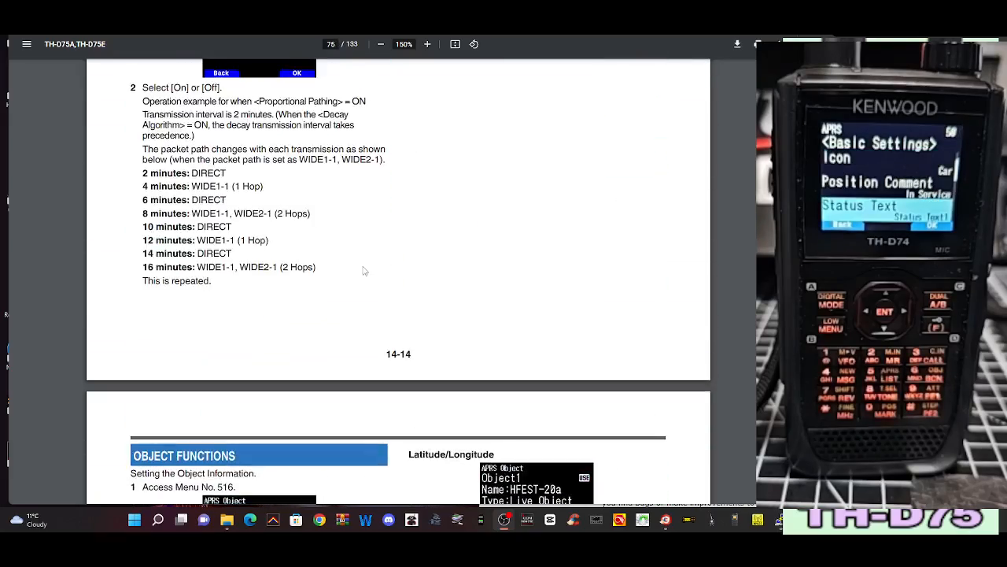
{"action": "scroll", "scroll_direction": "up", "scroll_amount": 3}
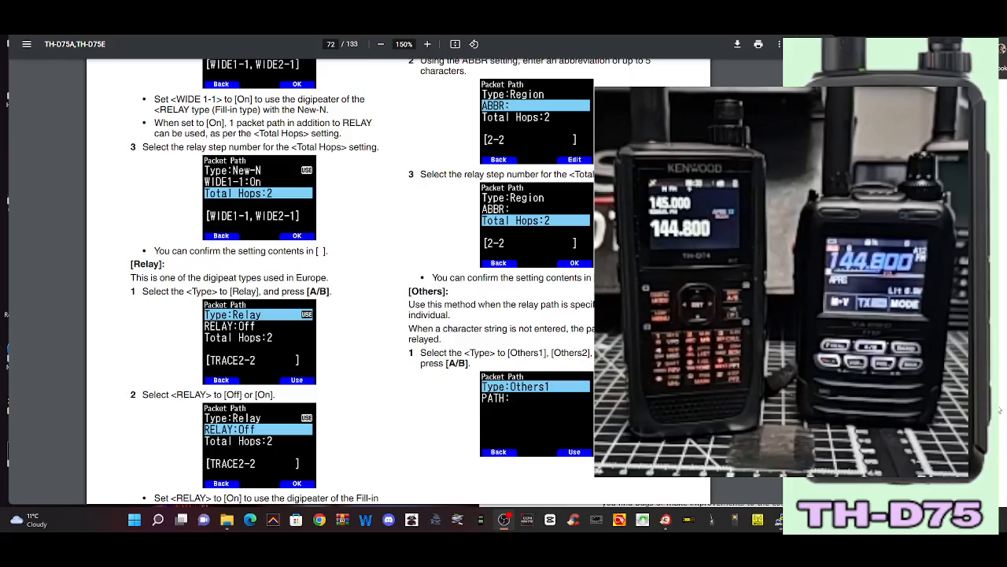
{"action": "scroll", "scroll_direction": "down", "scroll_amount": 3}
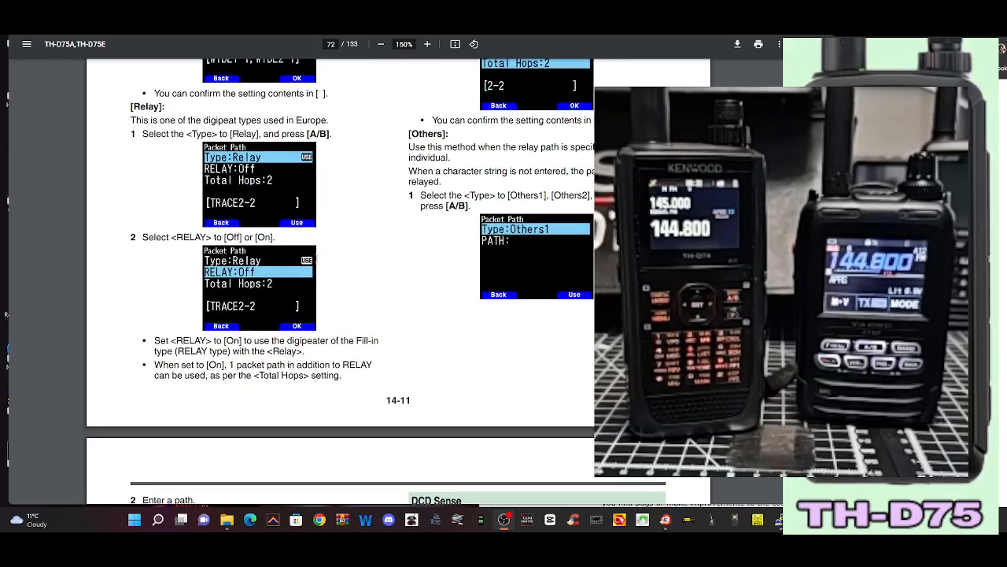
{"action": "scroll", "scroll_direction": "down", "scroll_amount": 3}
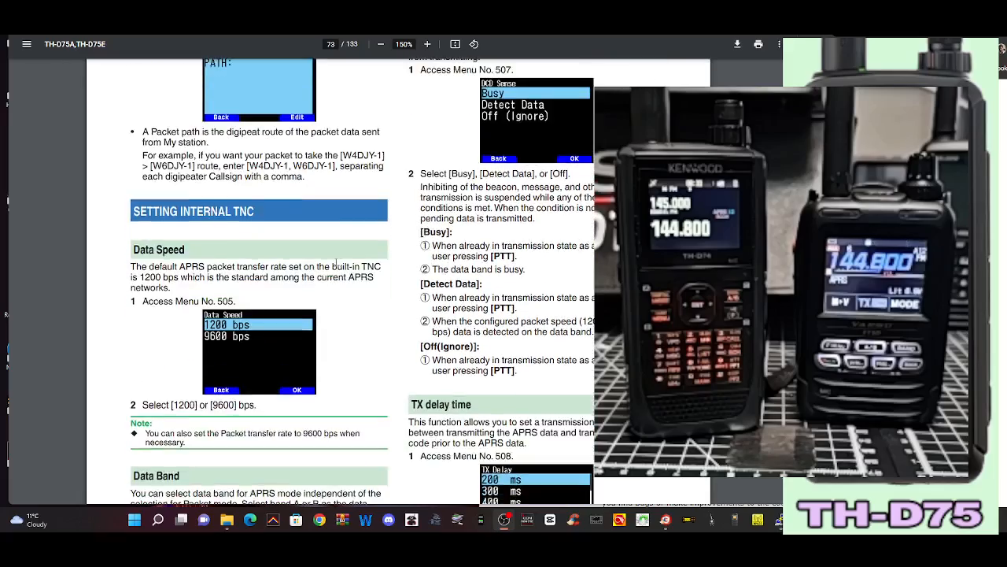
{"action": "scroll", "scroll_direction": "down", "scroll_amount": 3}
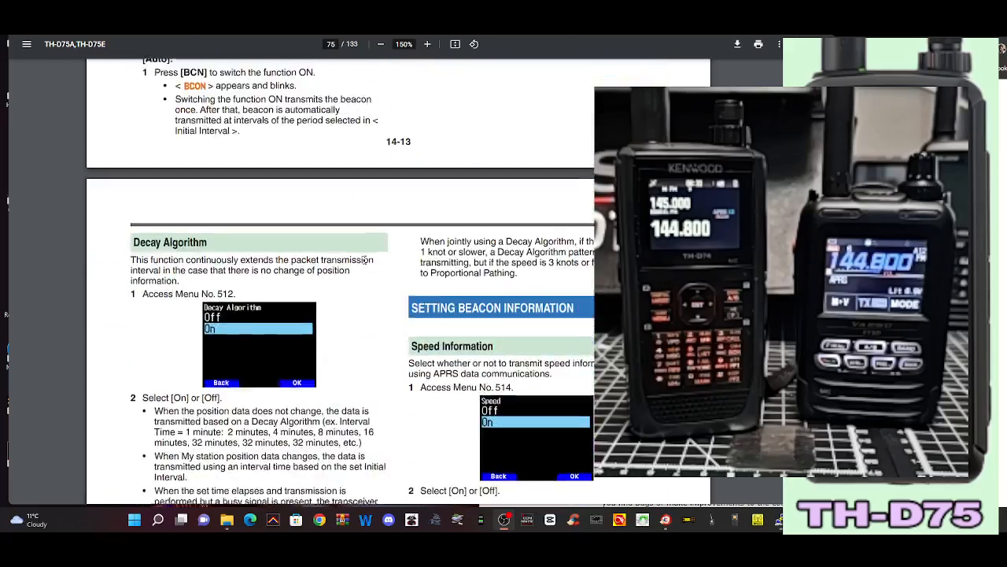
{"action": "scroll", "scroll_direction": "down", "scroll_amount": 3}
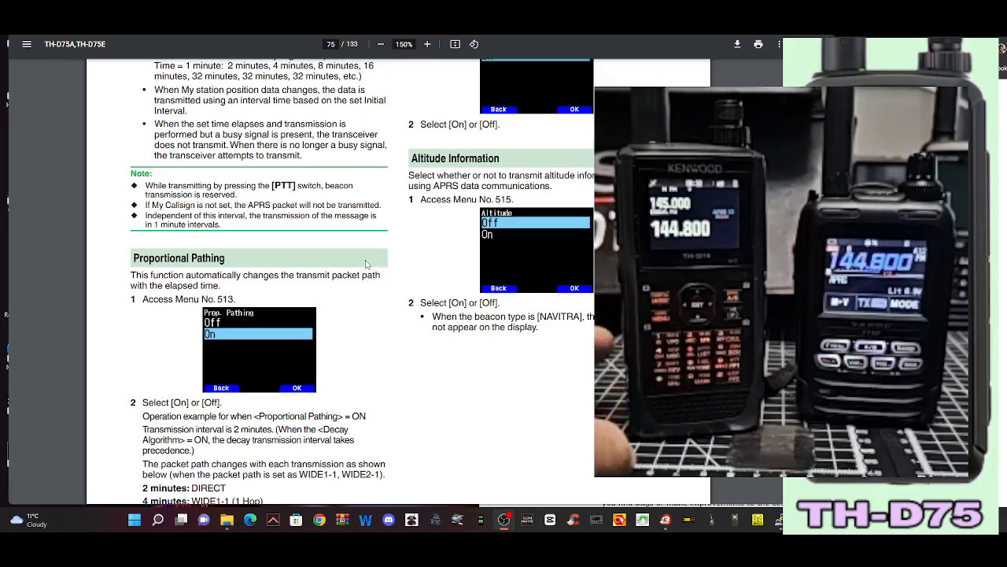